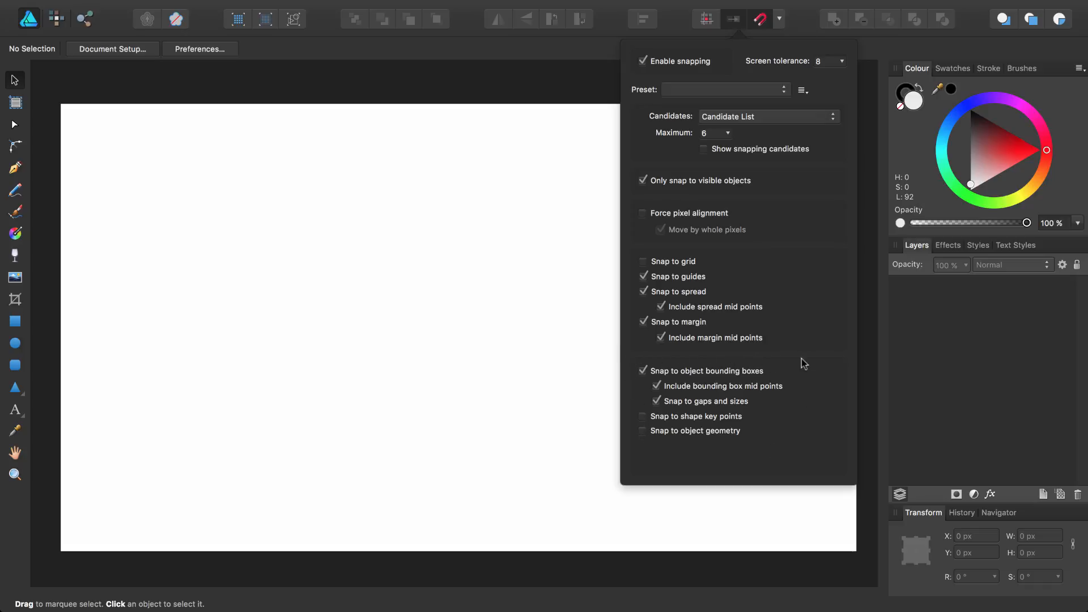
mouse_move(802, 360)
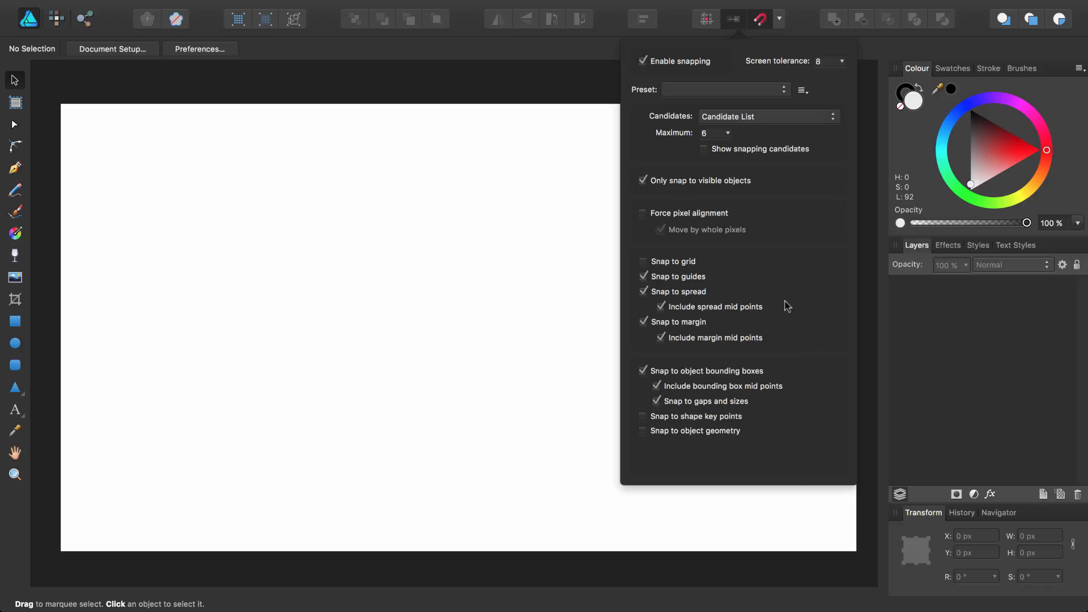
mouse_move(685, 127)
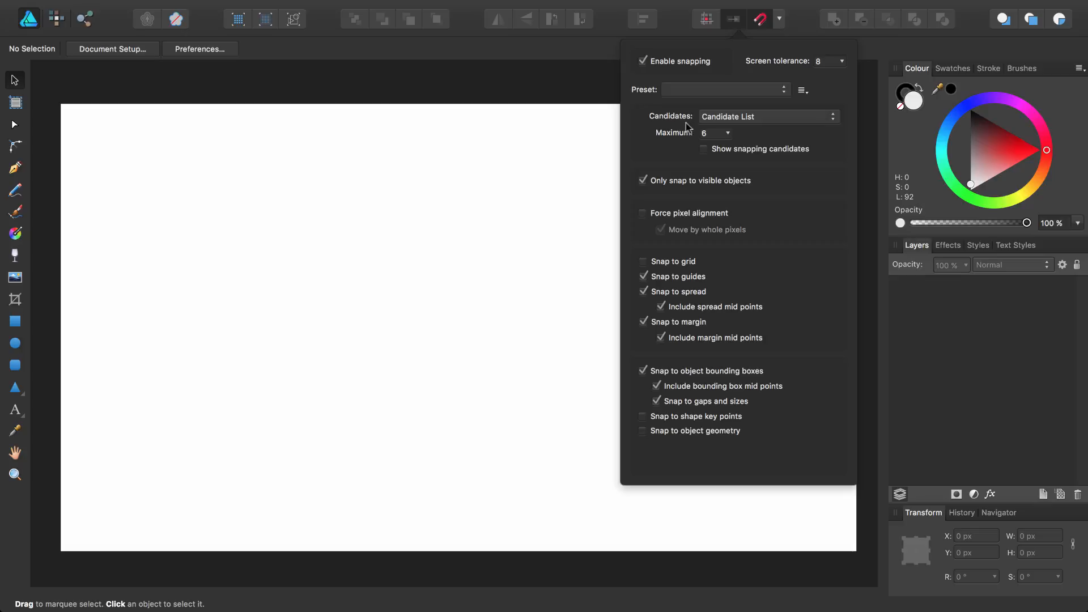
- Keep Candidates on Candidate List and enable Show snapping candidates in the Snapping Manager
left_click(769, 115)
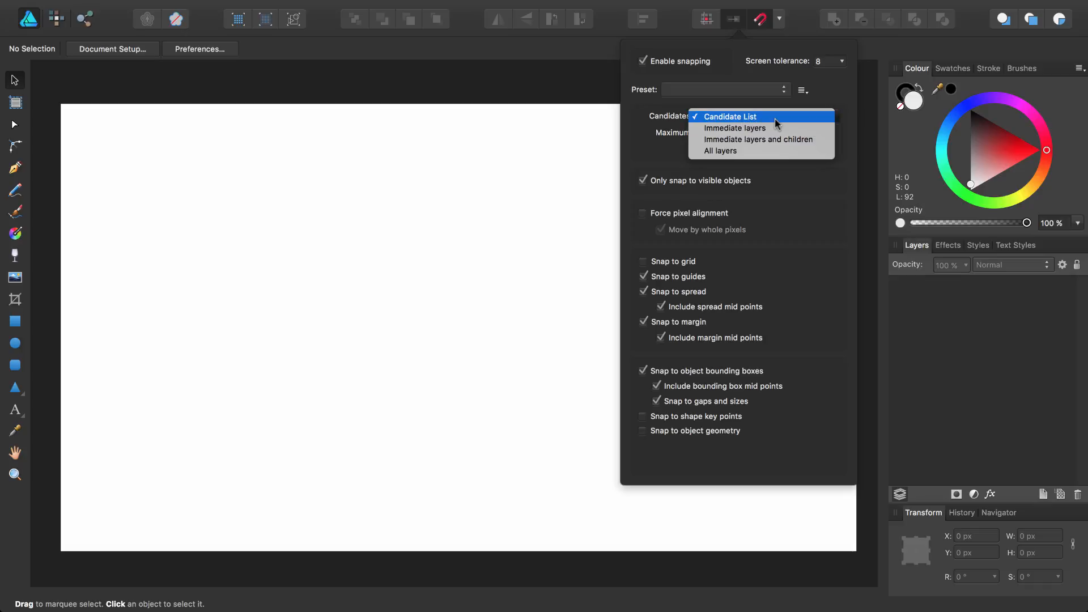
left_click(729, 116)
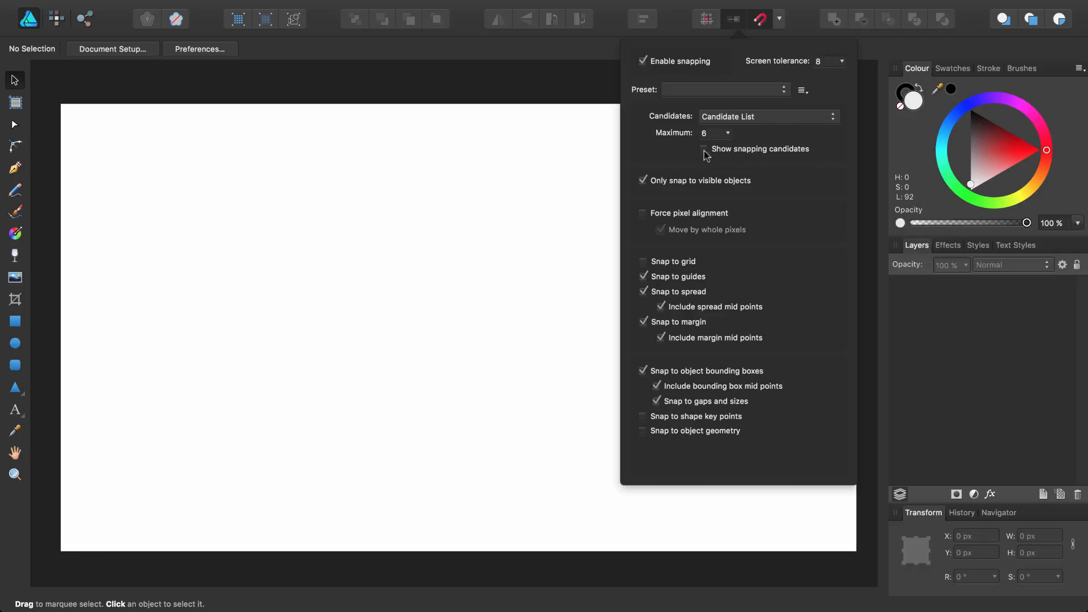
left_click(704, 150)
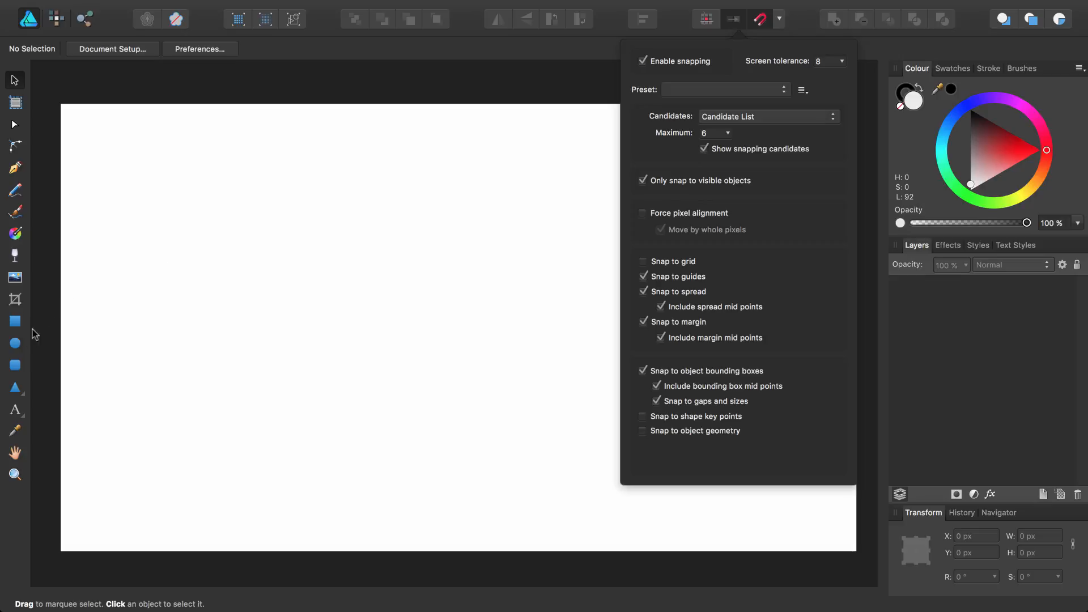
mouse_move(15, 369)
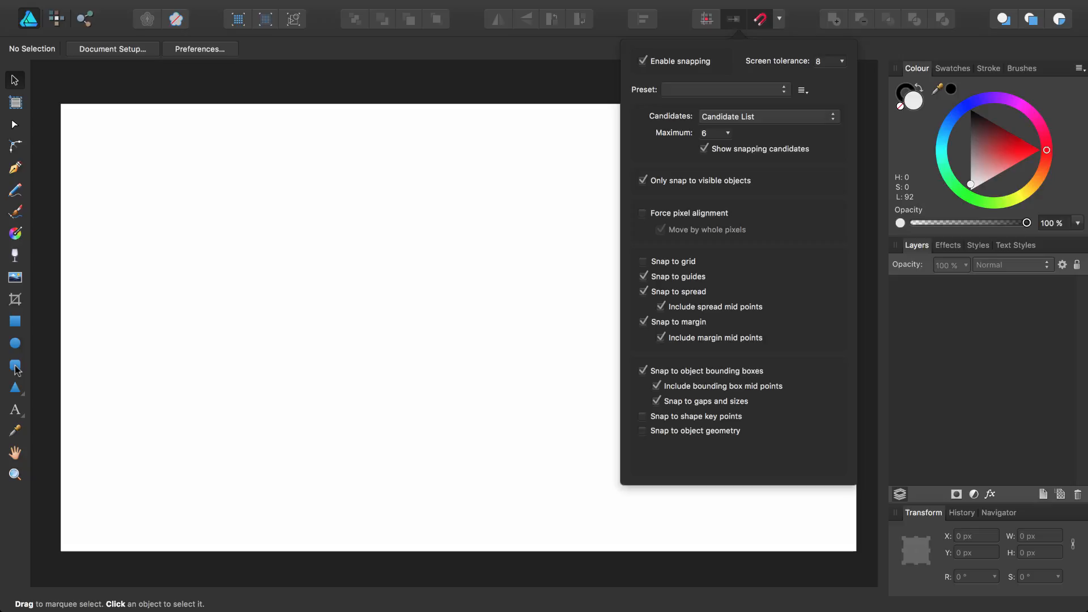
- Draw a grey rounded square near the artboard's top-left corner with the Rounded Rectangle Tool
left_click(15, 367)
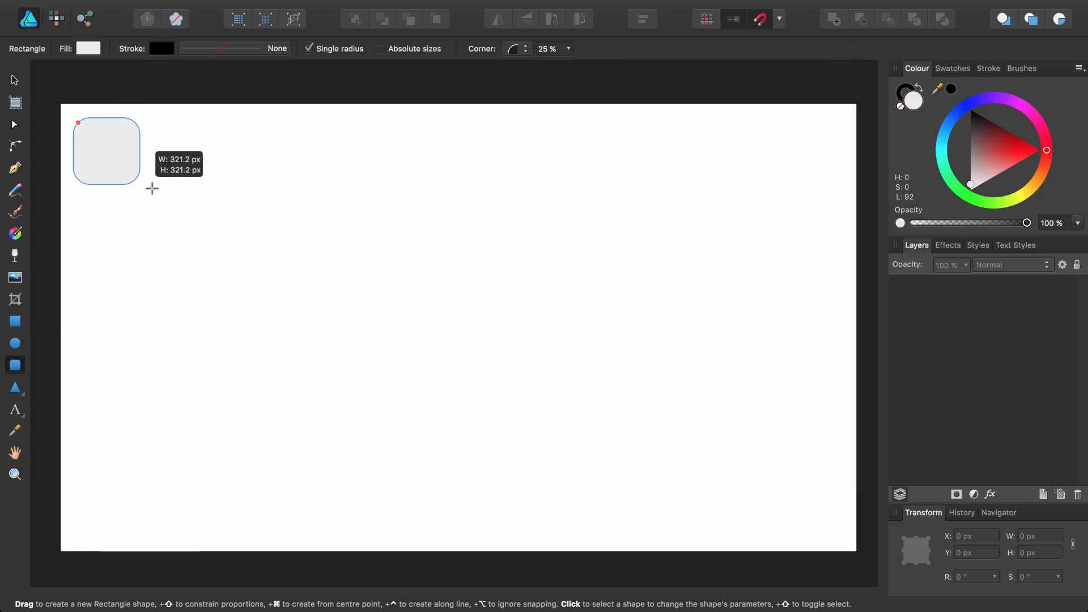
left_click_drag(151, 189, 160, 196)
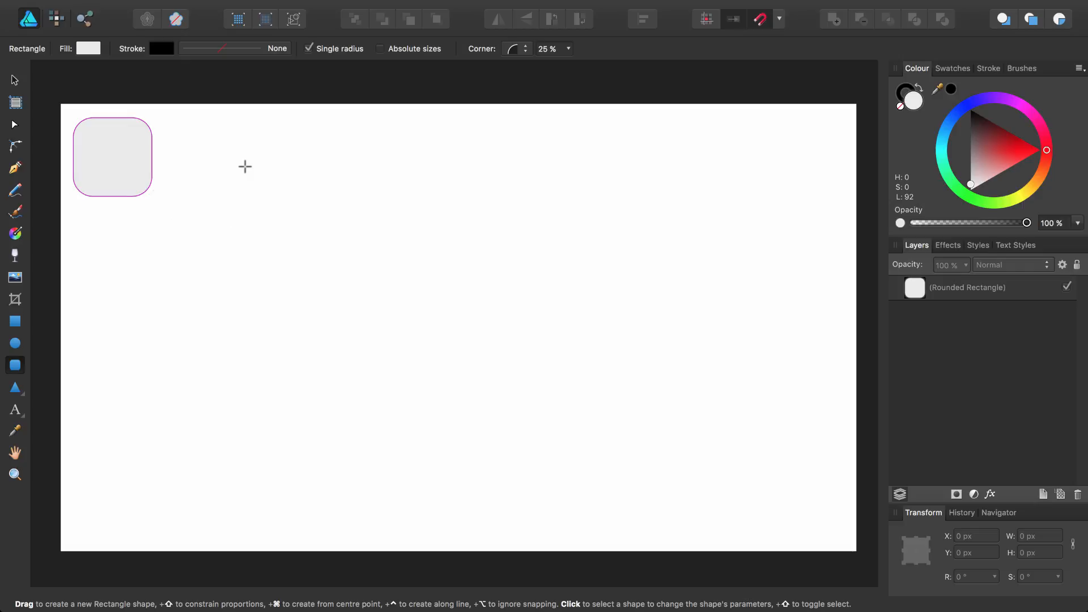
mouse_move(292, 146)
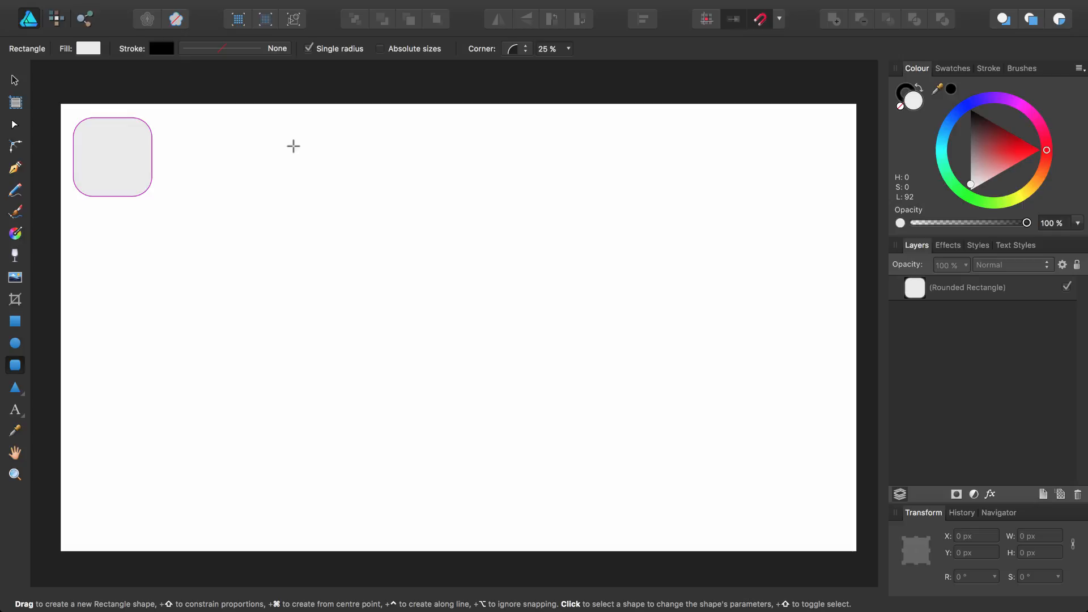
left_click(760, 19)
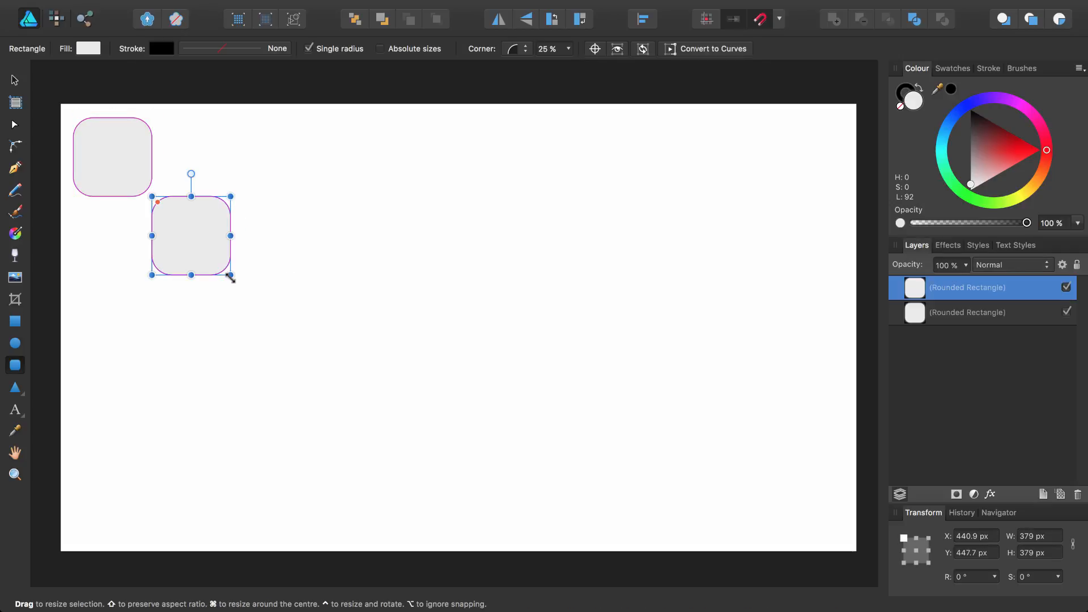
- Deselect the newly drawn square with Escape before drawing the row of squares
key("Escape")
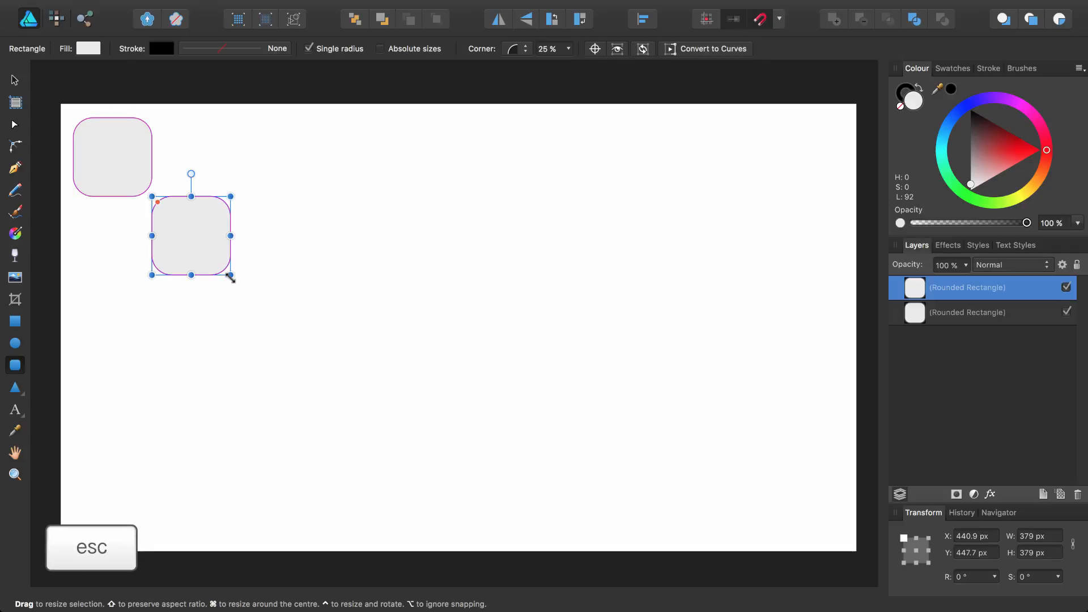
key("escape")
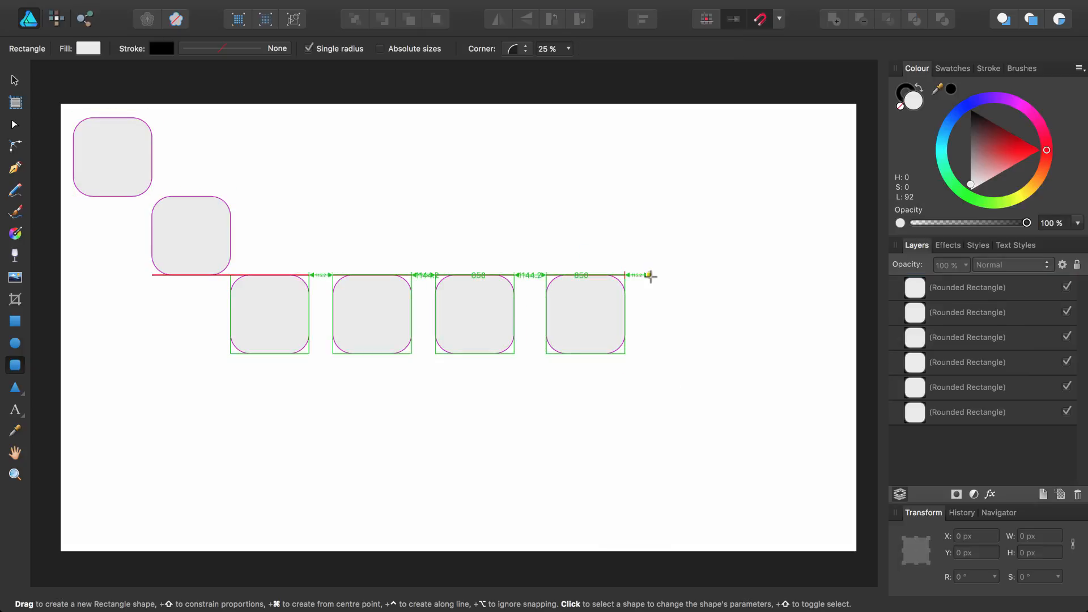
- Draw a rounded square snapped flush against the right end of the row
left_click_drag(632, 278, 706, 353)
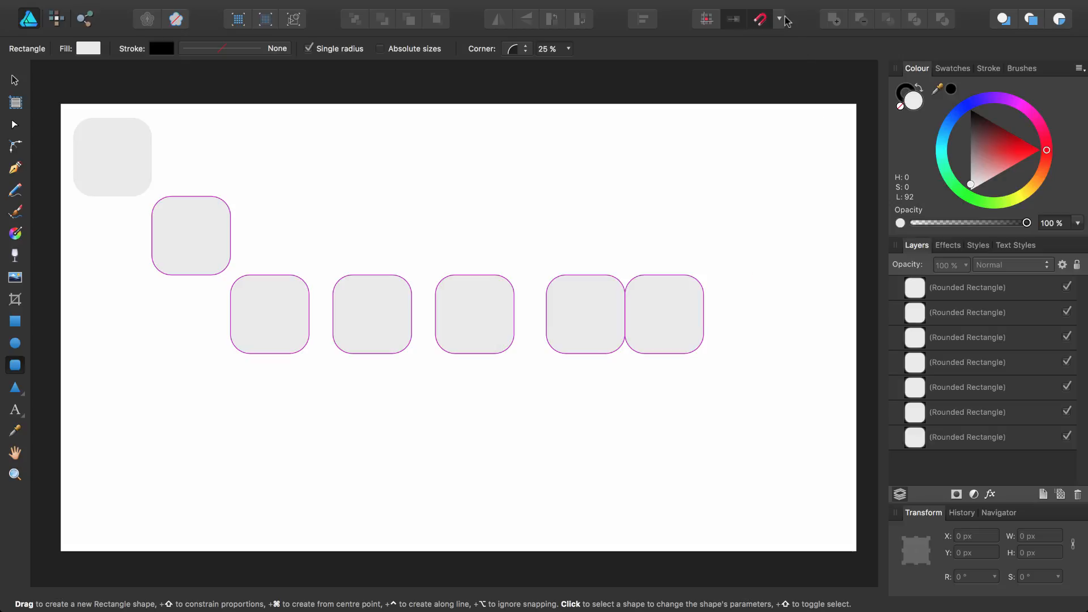
left_click(758, 20)
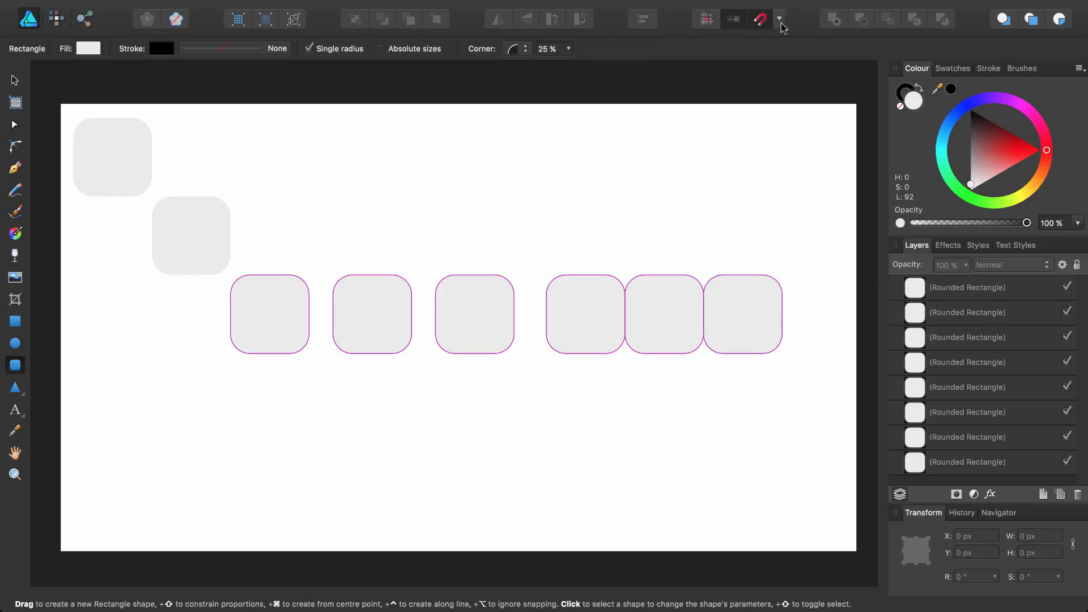
- Draw a square below the row's right end to start the three-by-three block
left_click(779, 19)
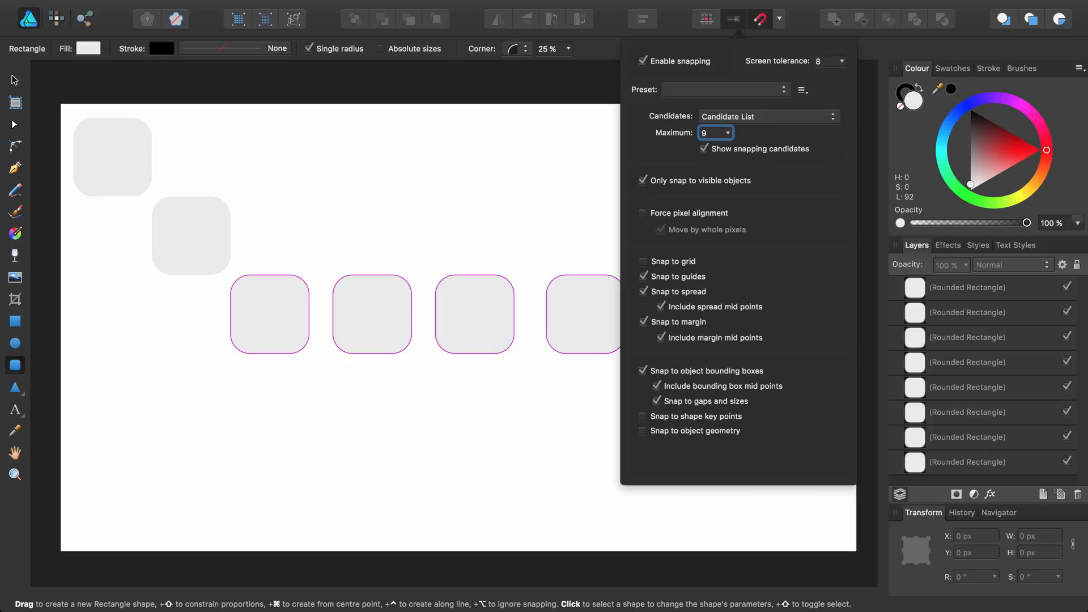
left_click_drag(703, 356, 784, 432)
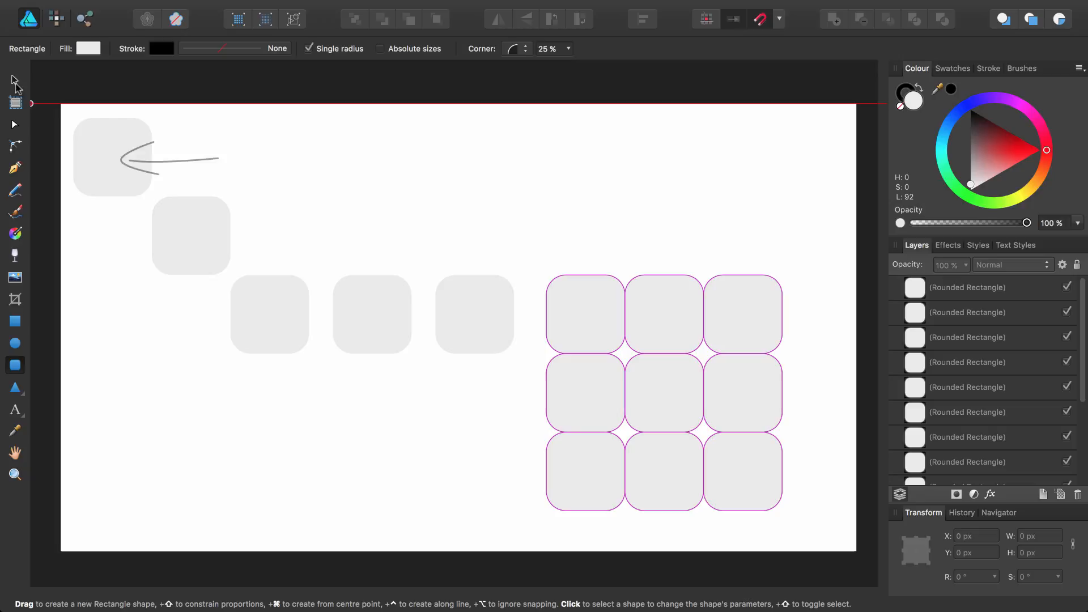
left_click(112, 157)
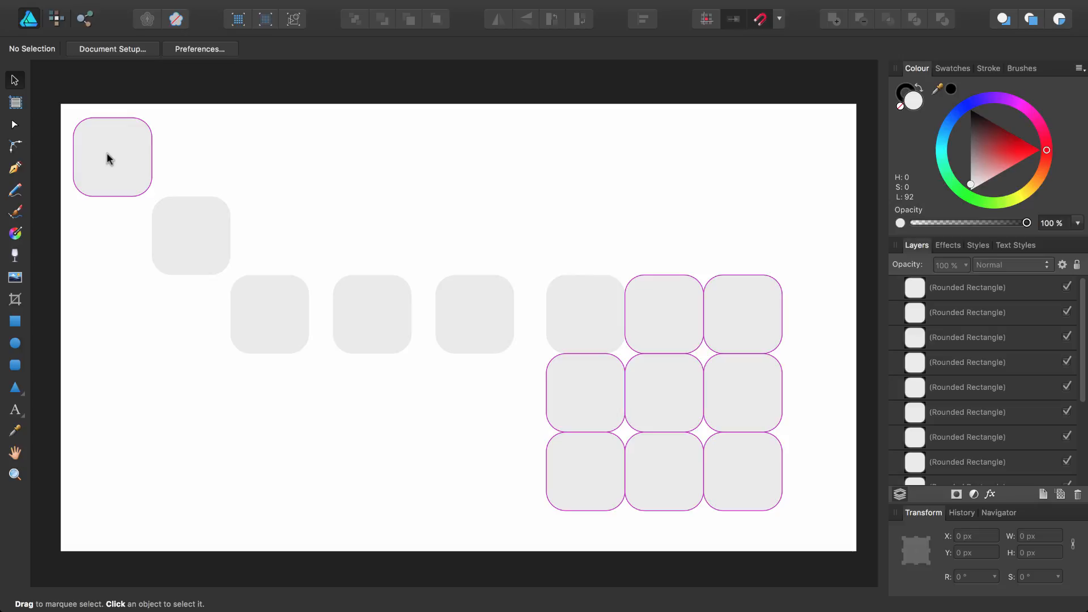
left_click(190, 235)
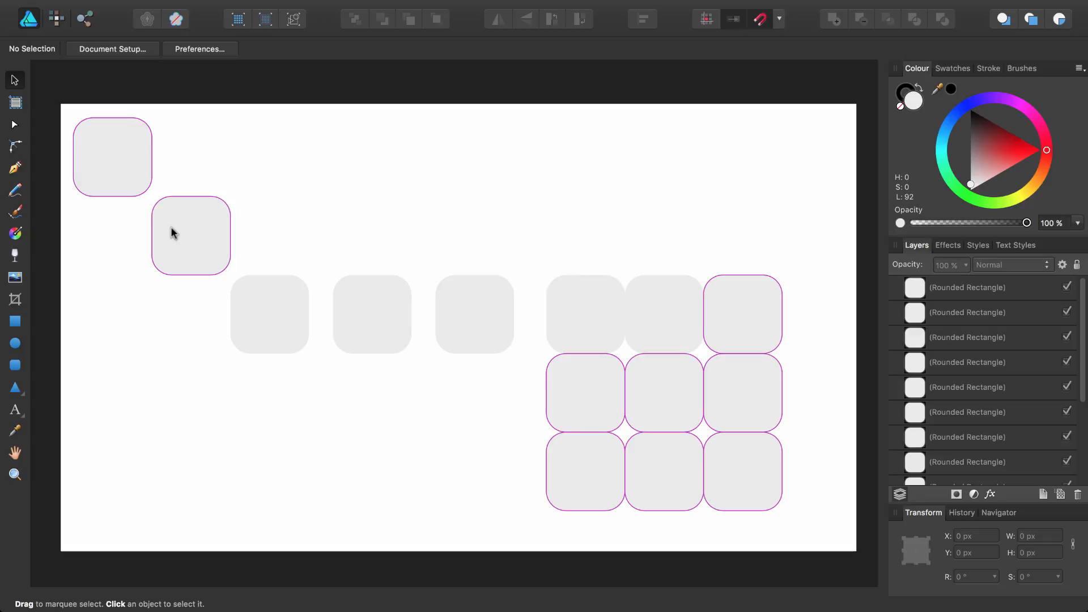
mouse_move(760, 107)
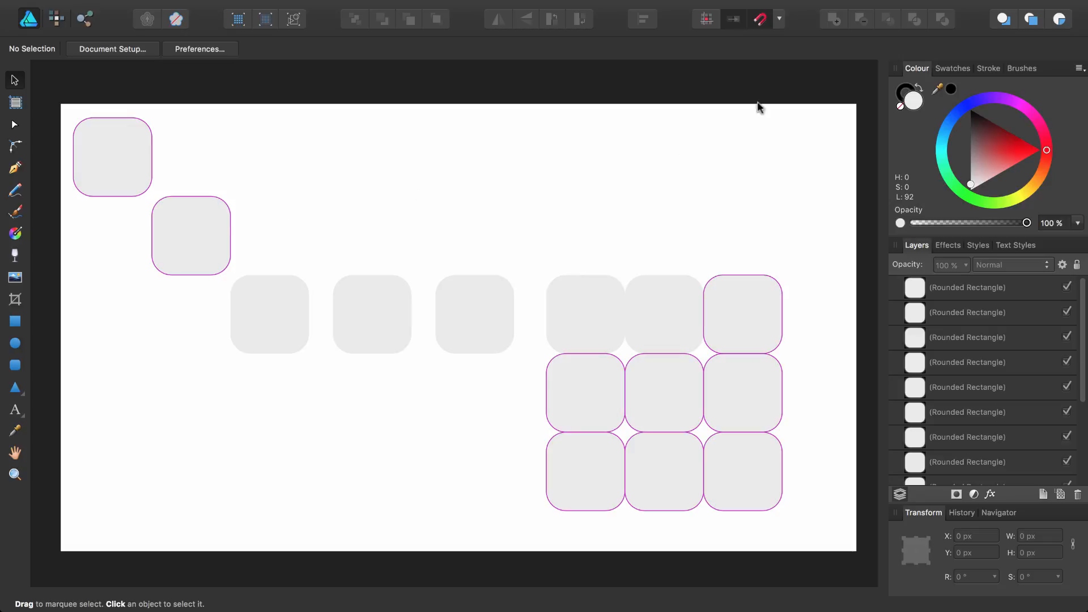
- Untick Show snapping candidates, close the Snapping Manager and select the nine grid squares
left_click(760, 19)
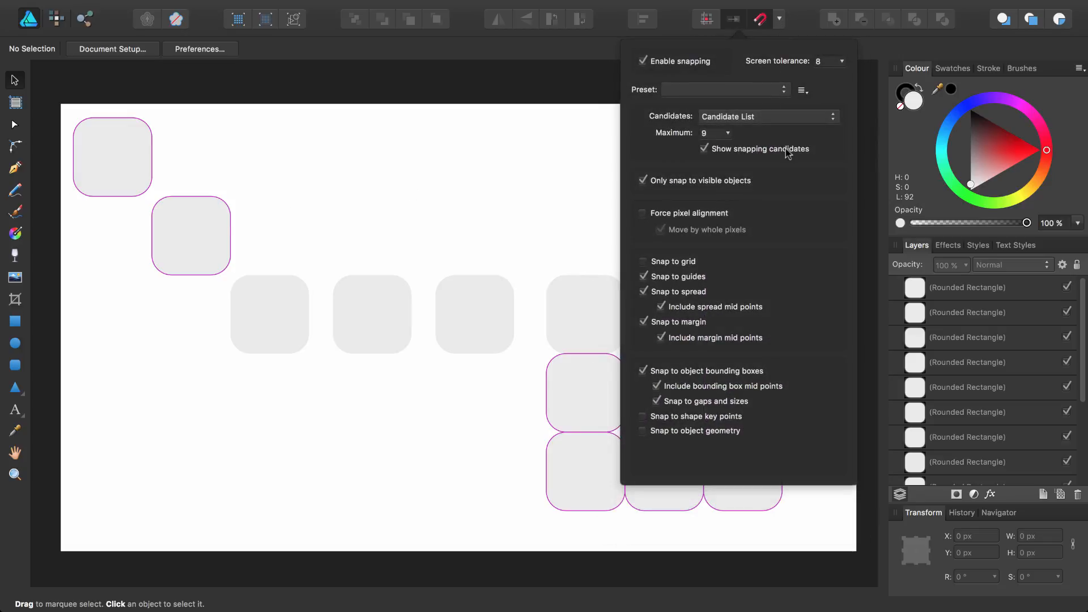
left_click(704, 149)
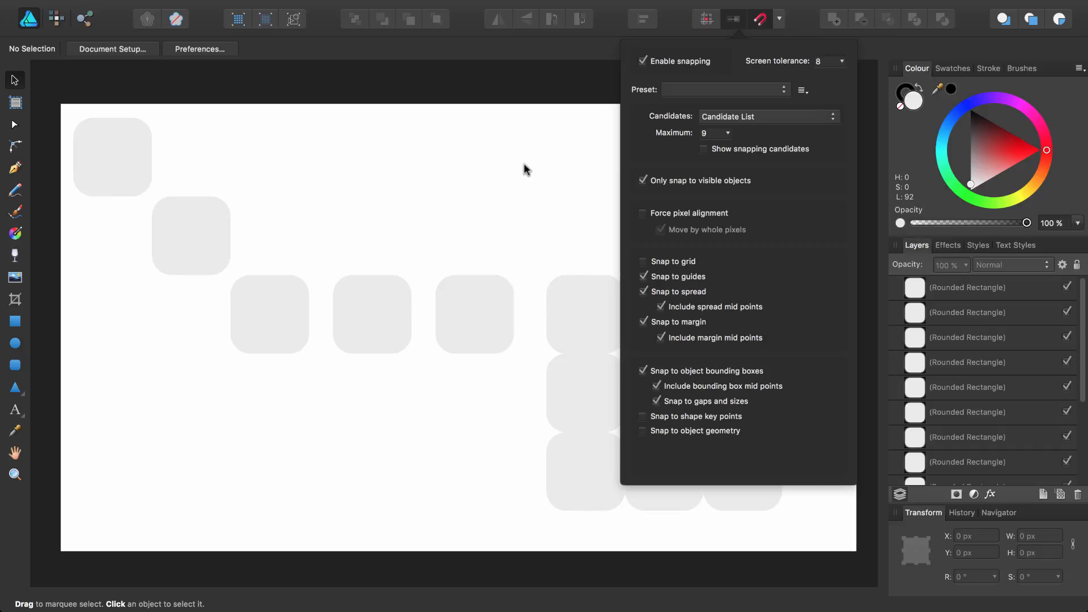
left_click(431, 195)
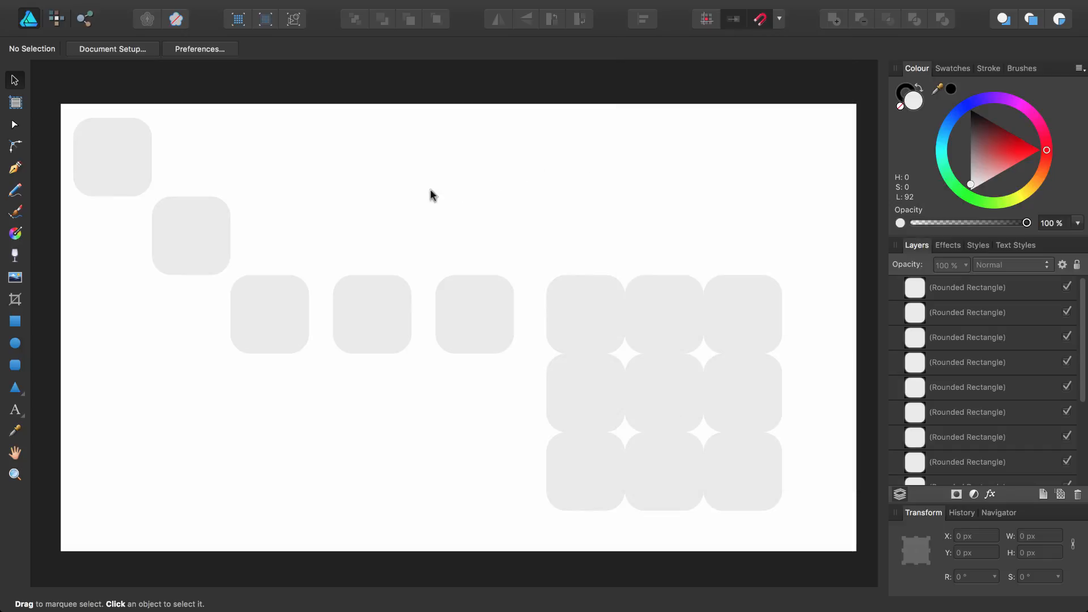
left_click(270, 314)
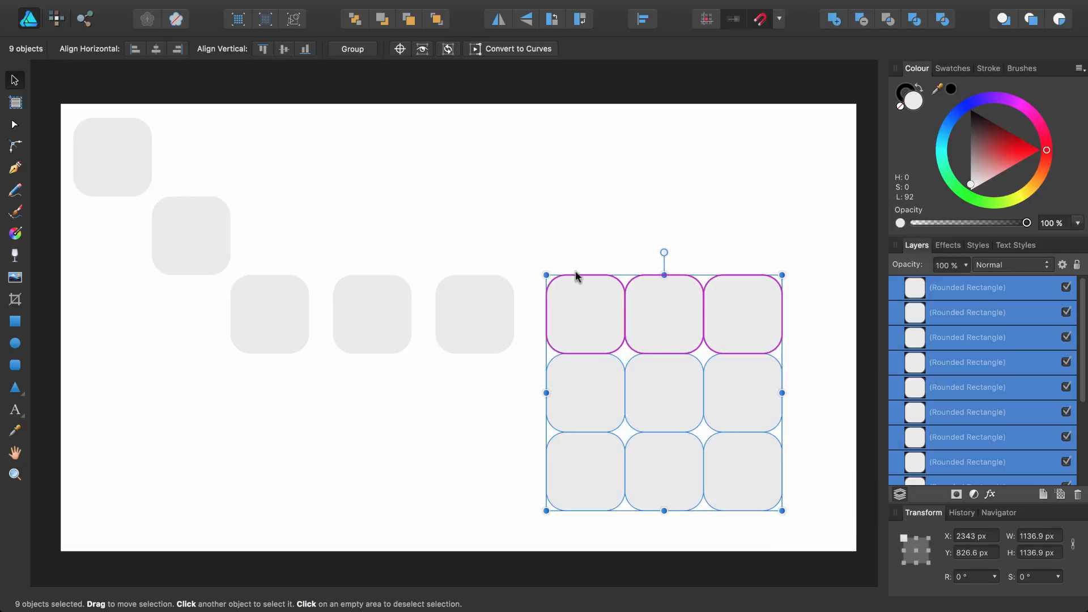
left_click(352, 49)
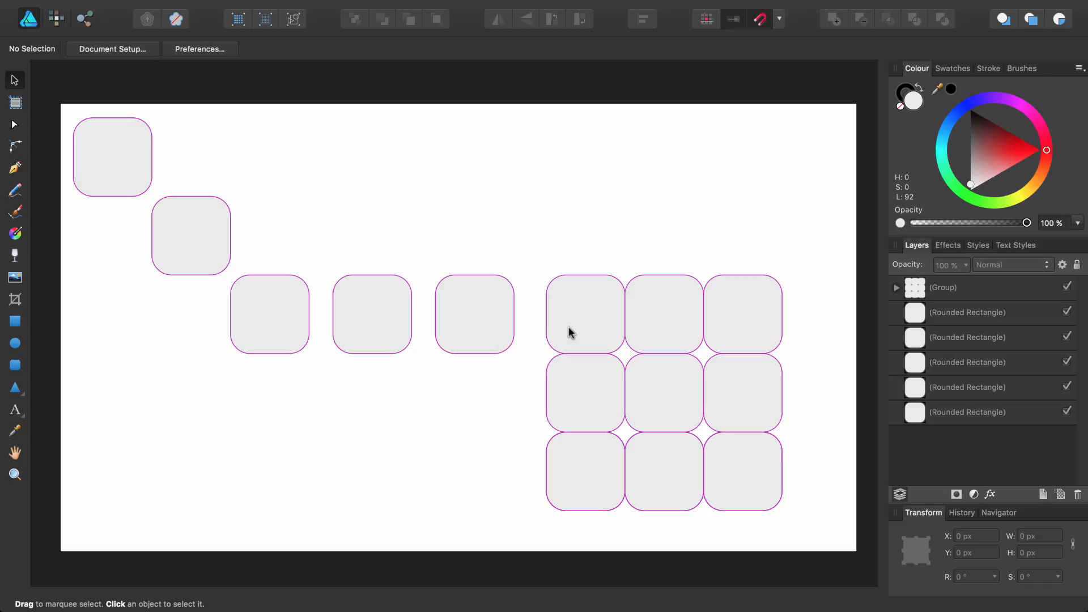
mouse_move(729, 92)
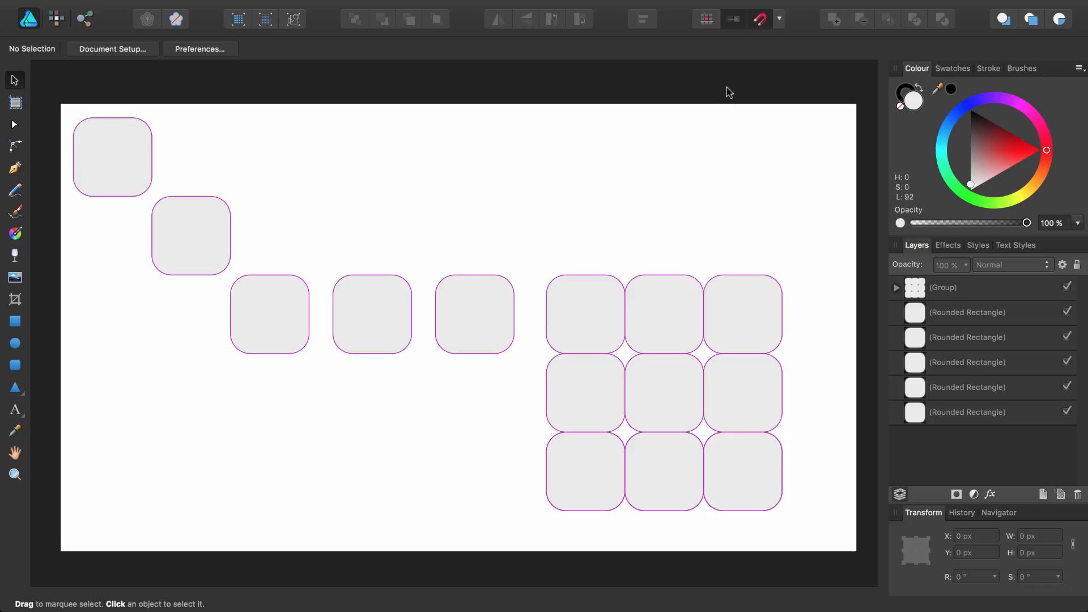
- Show the snapping settings and list the snapping Candidates mode choices
left_click(707, 19)
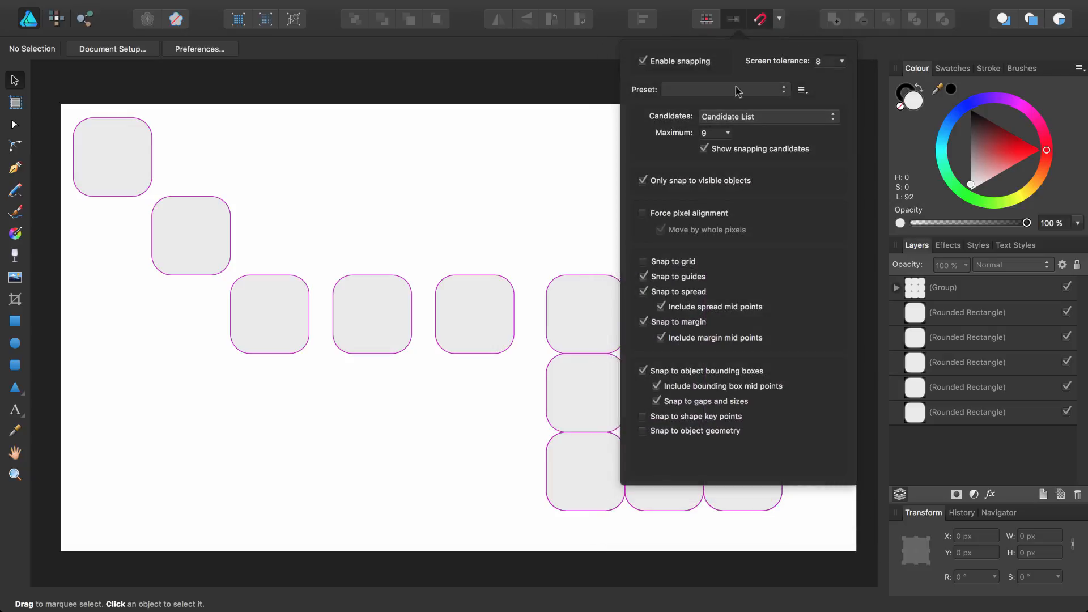
mouse_move(762, 125)
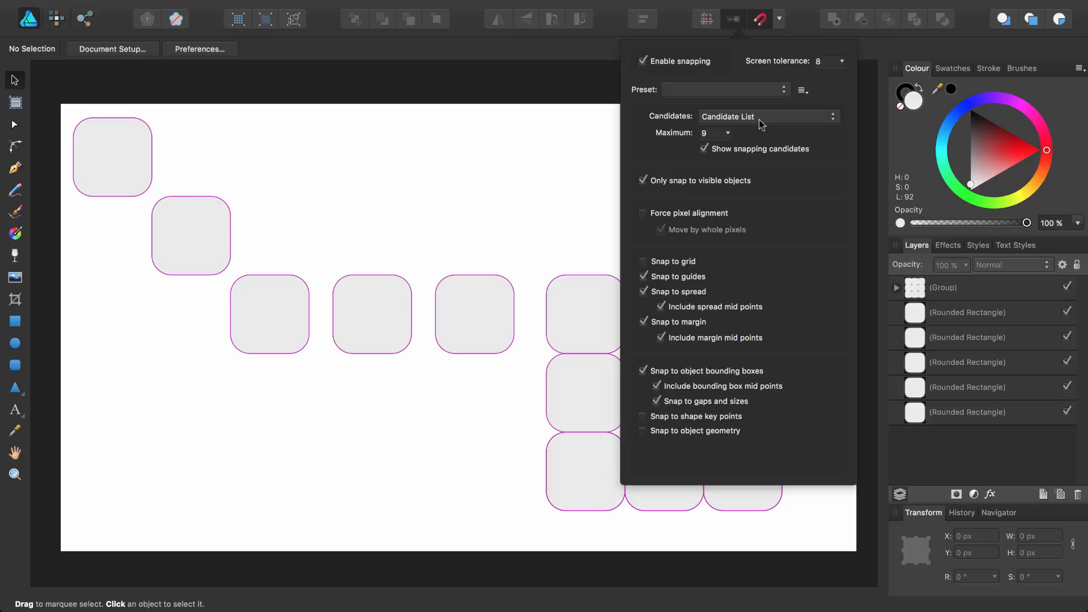
mouse_move(766, 122)
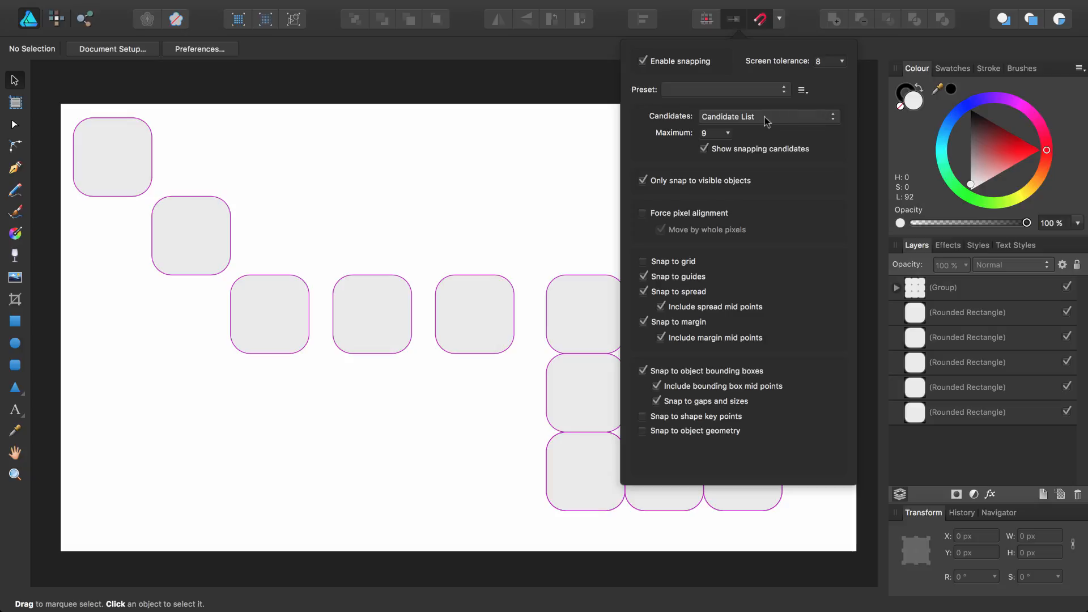
left_click(768, 117)
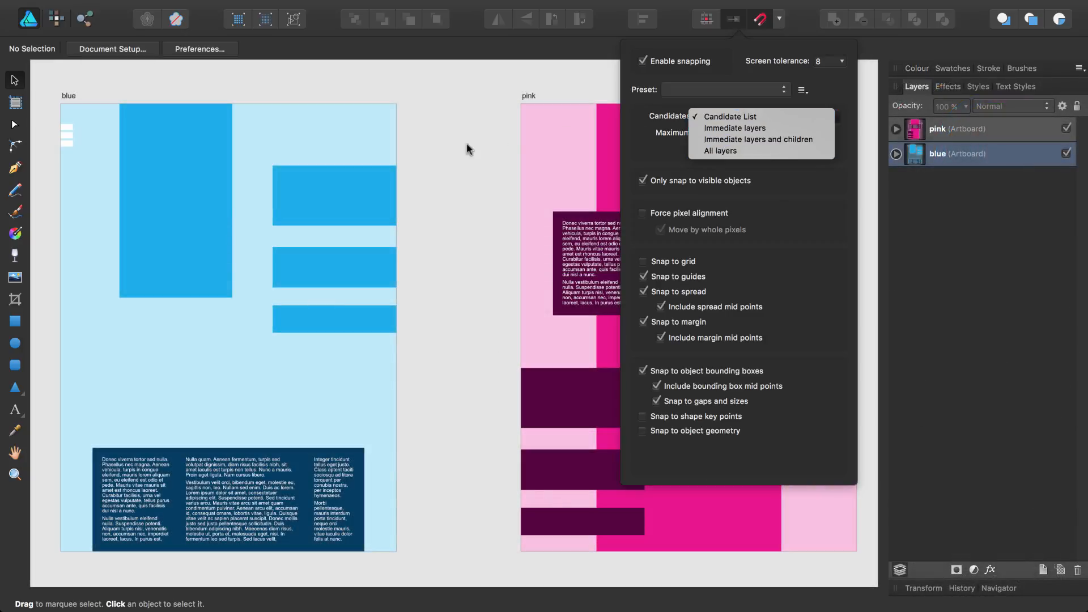
left_click(729, 116)
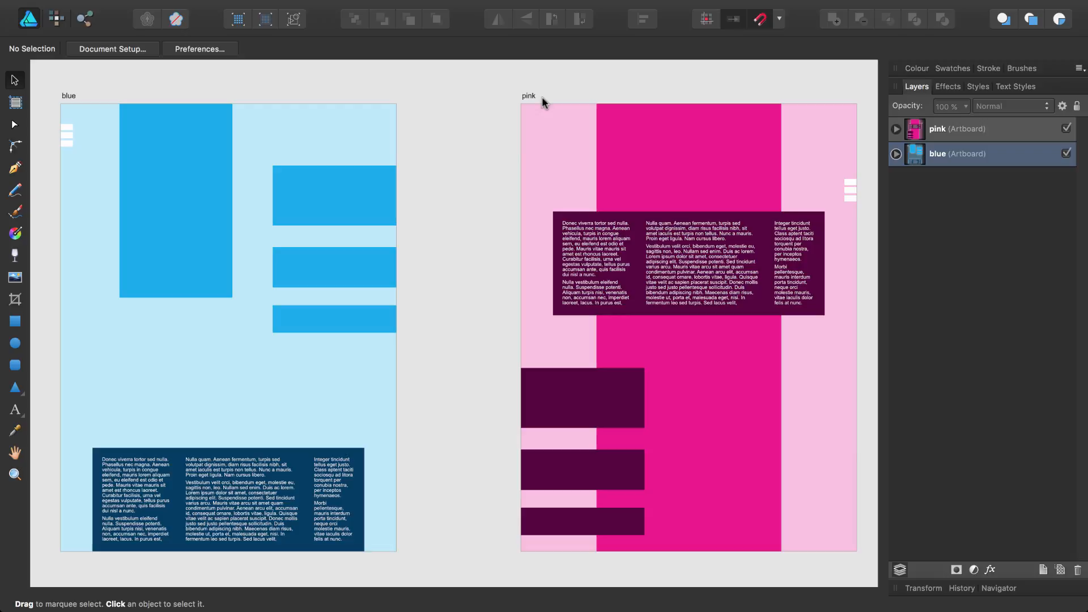
mouse_move(299, 211)
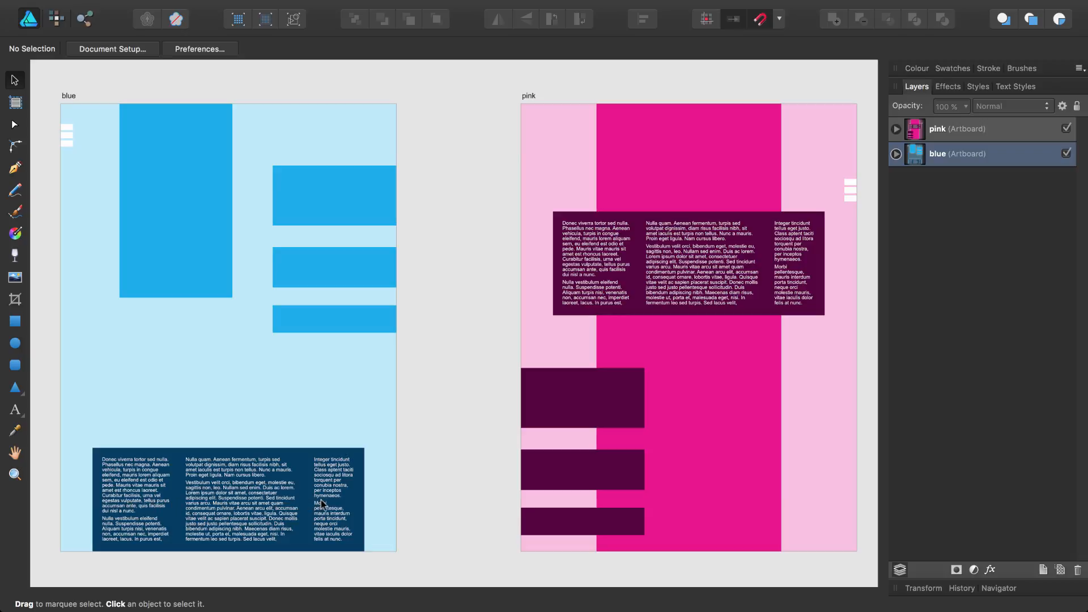
mouse_move(620, 314)
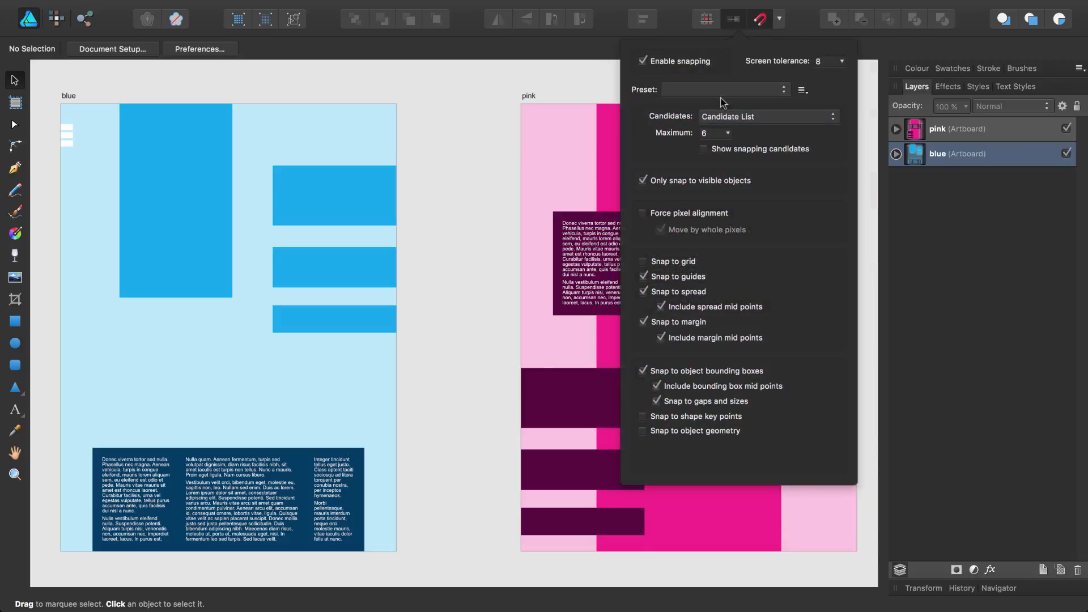
- Keep Candidate List snapping, expand the blue artboard's layers and drag the tall blue rectangle down
left_click(768, 116)
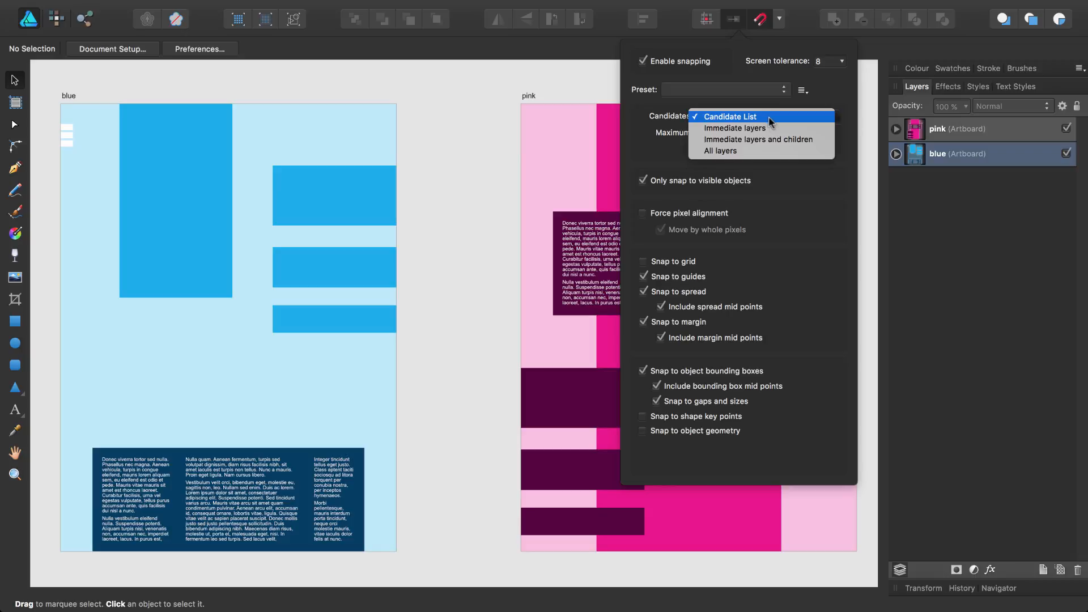
left_click(735, 128)
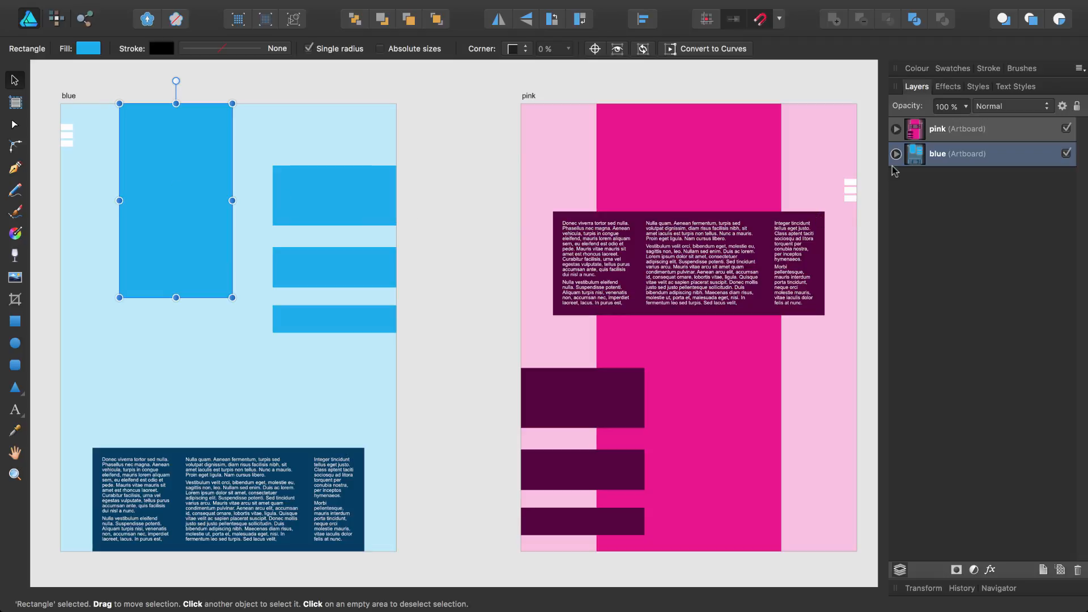
left_click(895, 153)
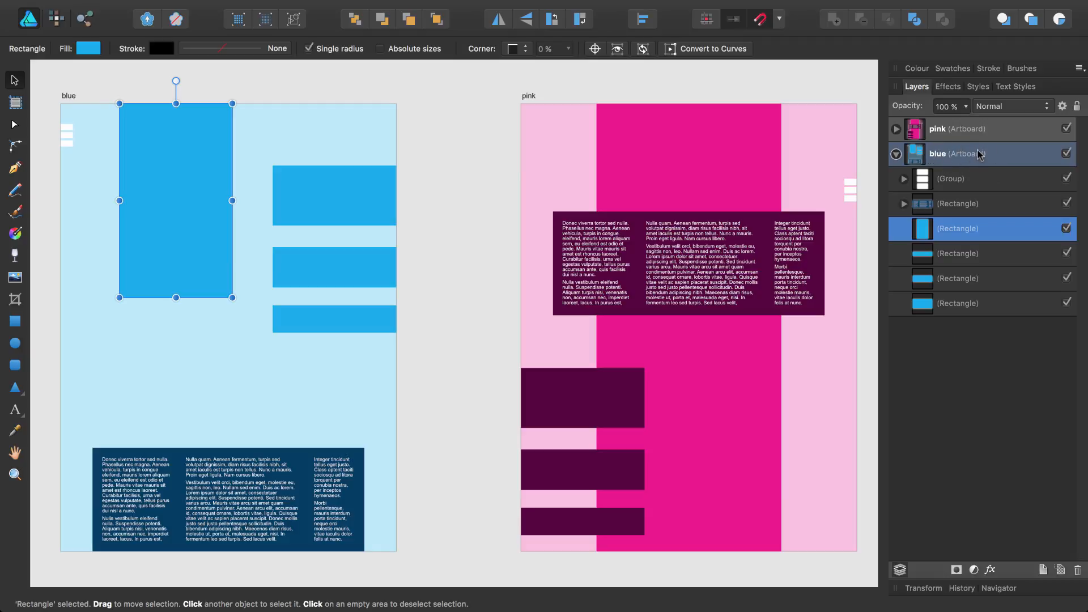
mouse_move(602, 189)
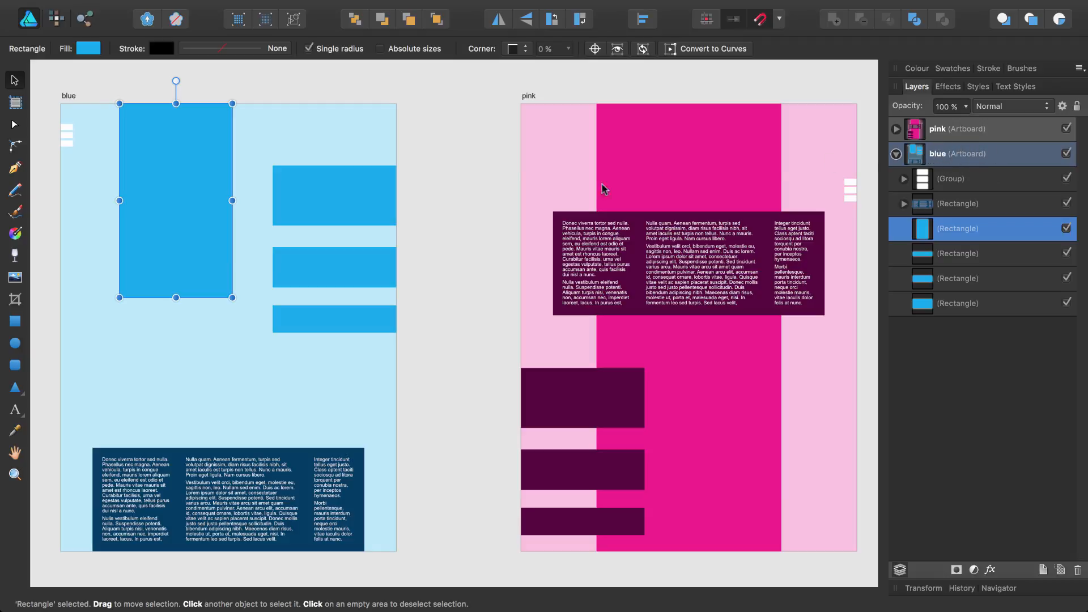
left_click_drag(176, 202, 329, 209)
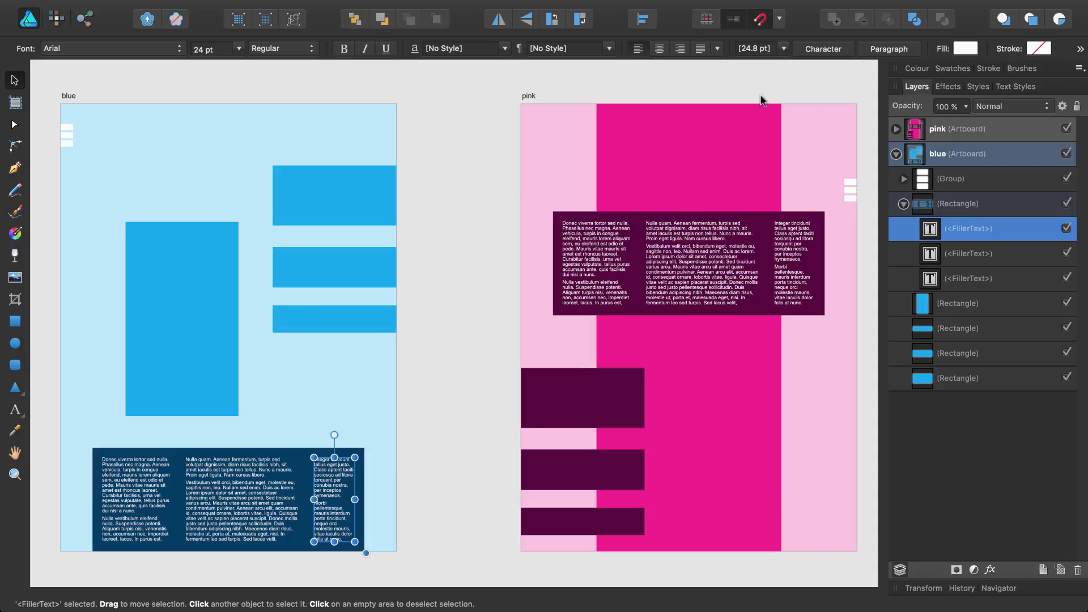
- Set Candidates to Immediate layers and children, then nudge the tall blue rectangle upward
left_click(706, 20)
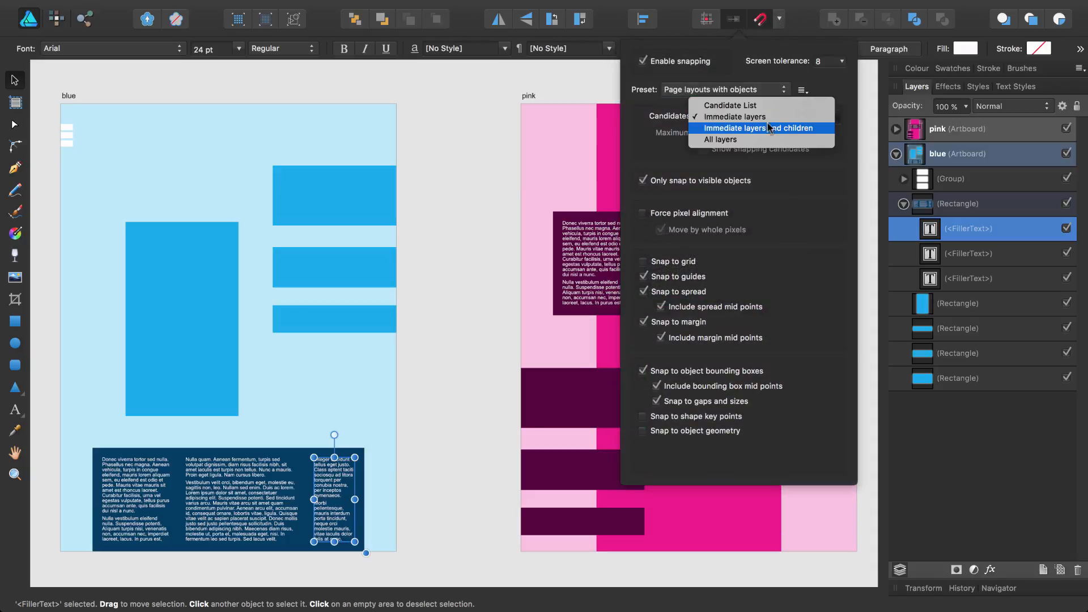
left_click(758, 128)
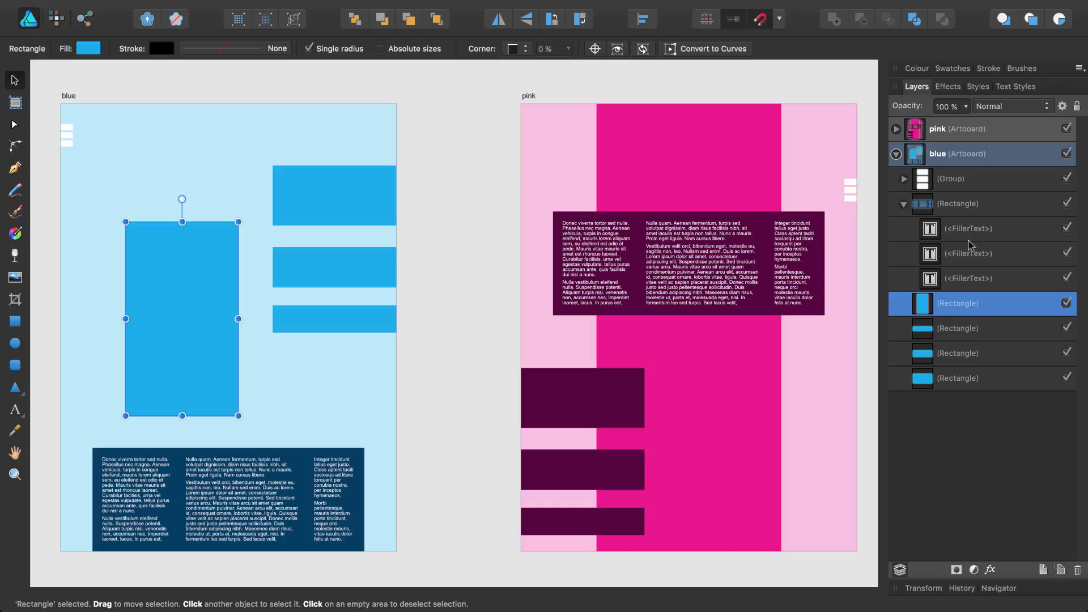
mouse_move(193, 307)
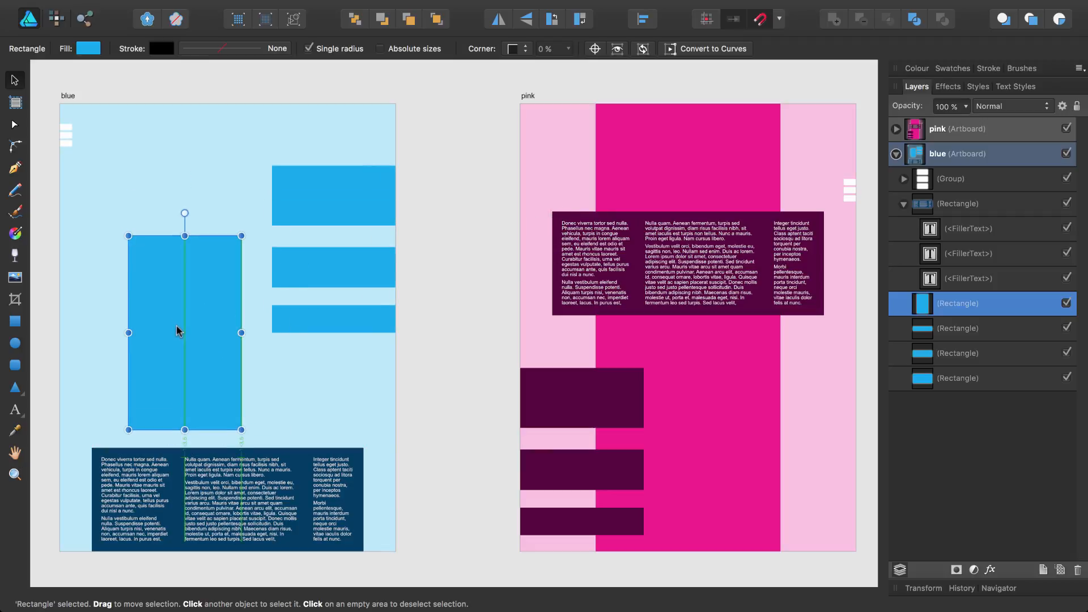
left_click_drag(184, 332, 184, 305)
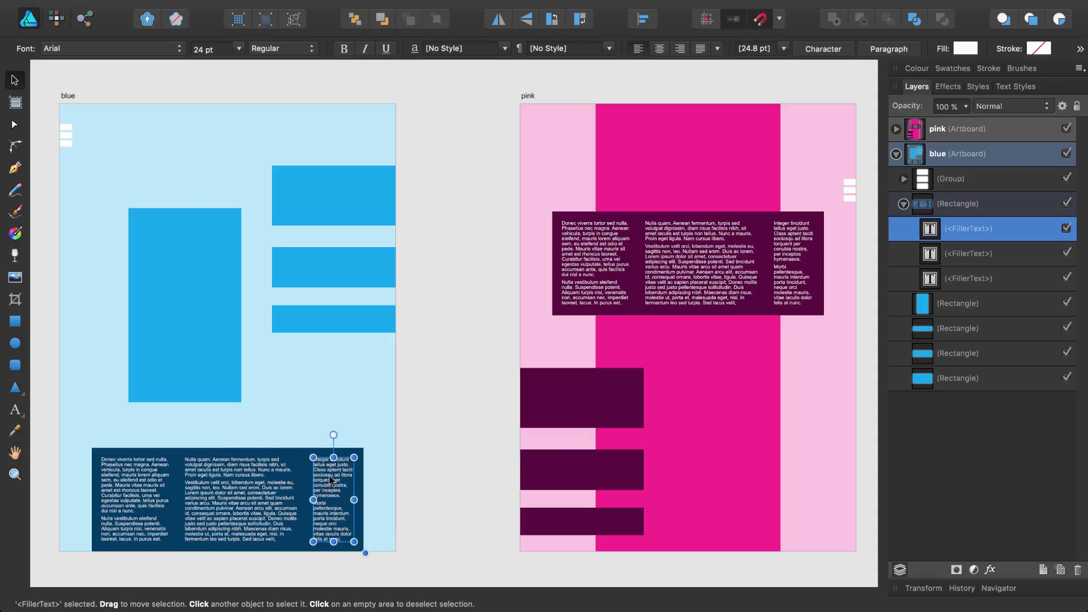
- Set Candidates to All layers and expand the pink artboard's layer contents
left_click(780, 20)
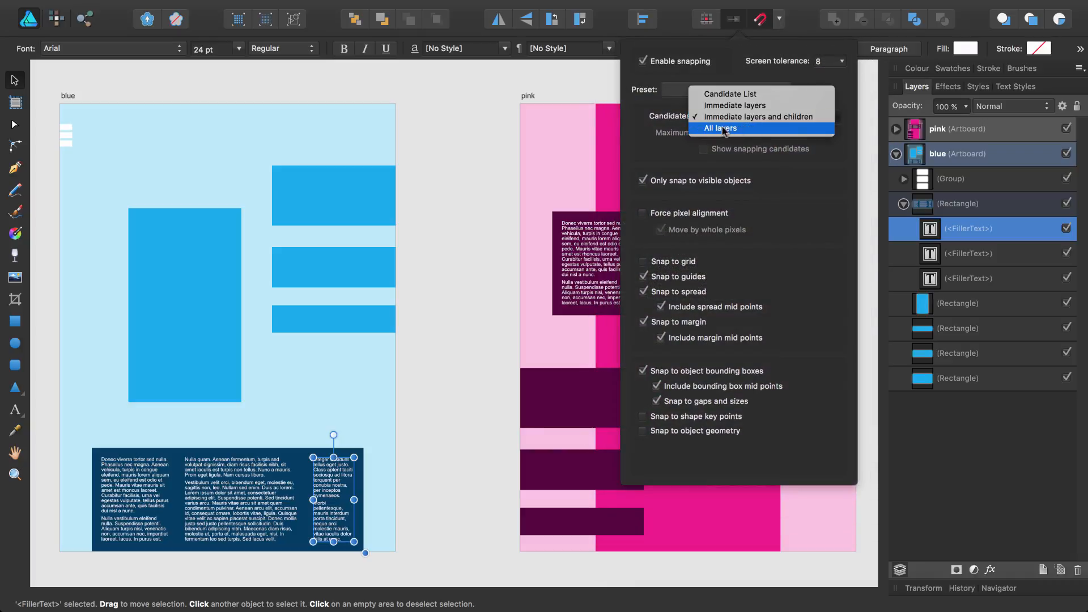
left_click(720, 128)
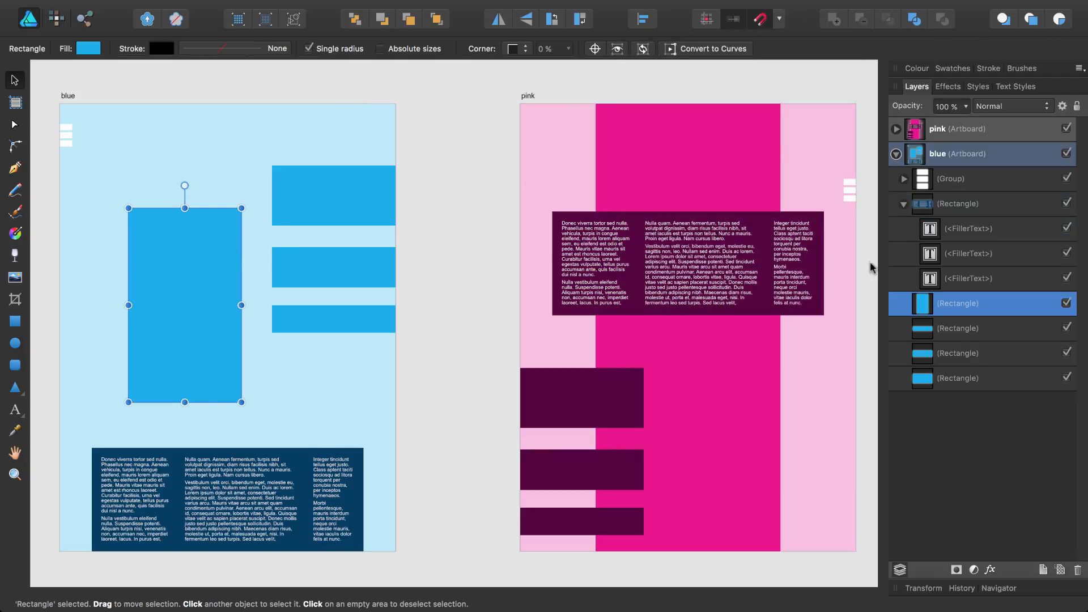
left_click(903, 128)
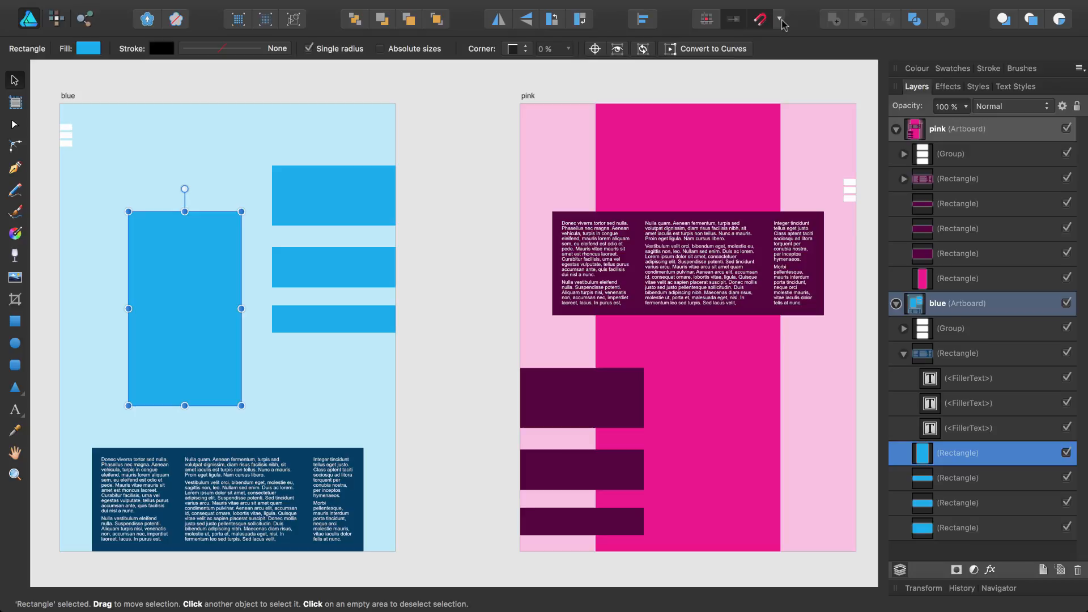
left_click(780, 19)
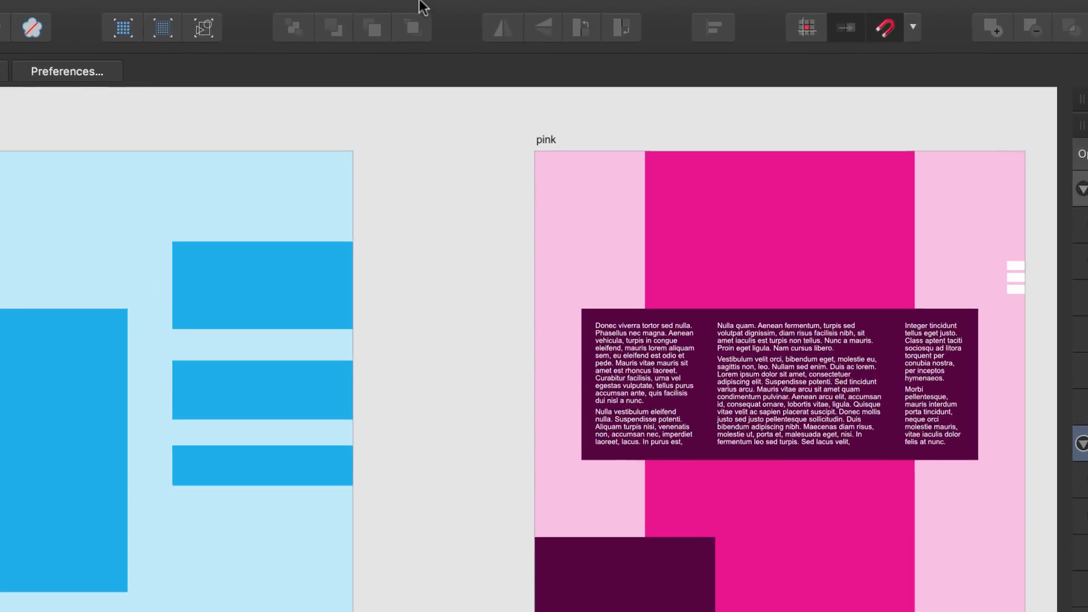
- Bring up the Help menu showing the Welcome and Tutorial entries
left_click(438, 12)
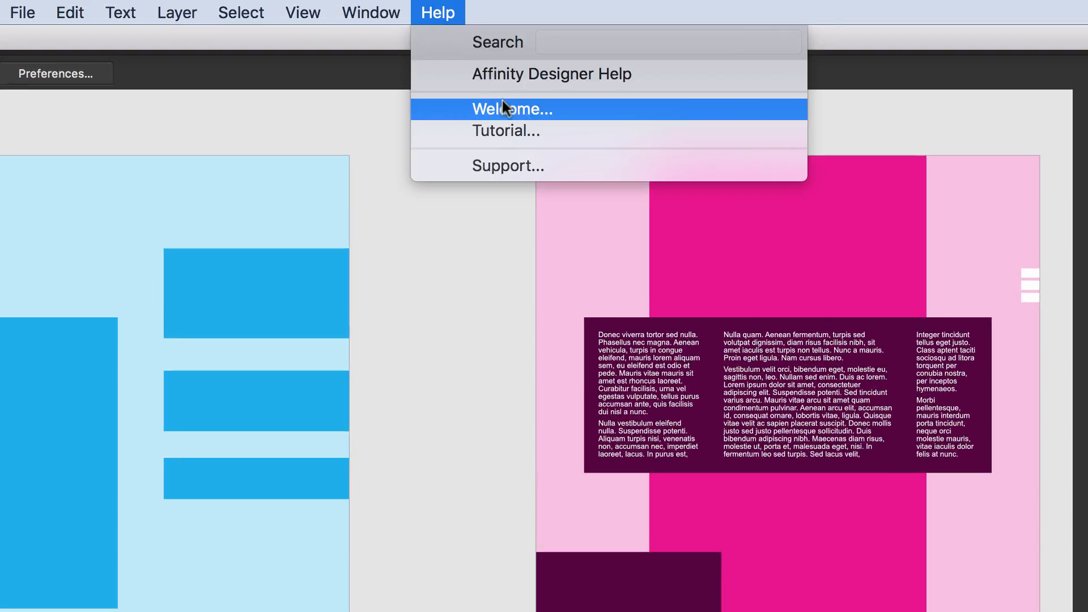
mouse_move(507, 131)
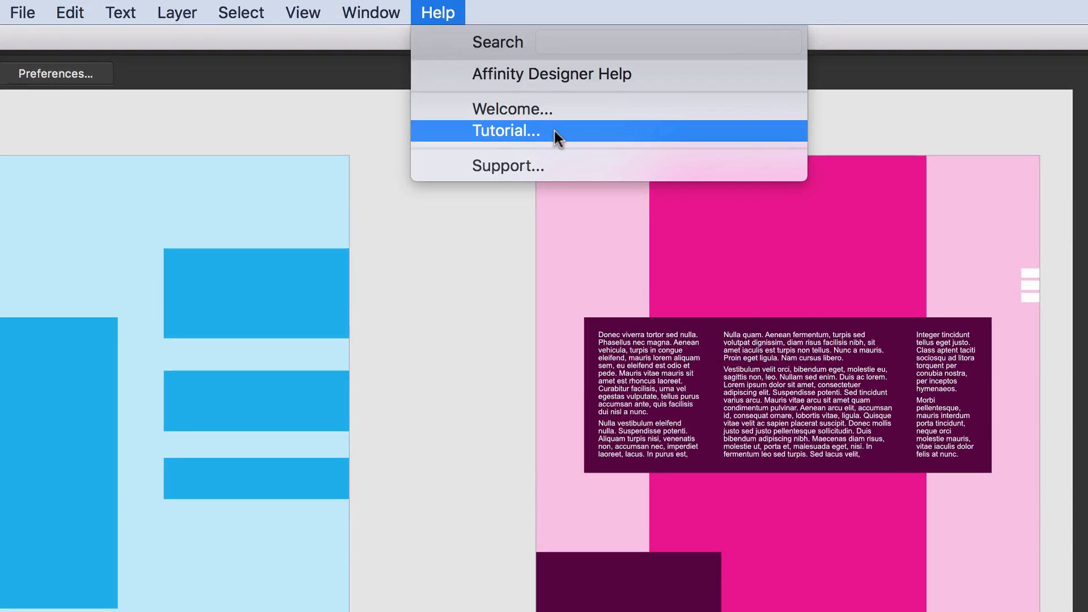